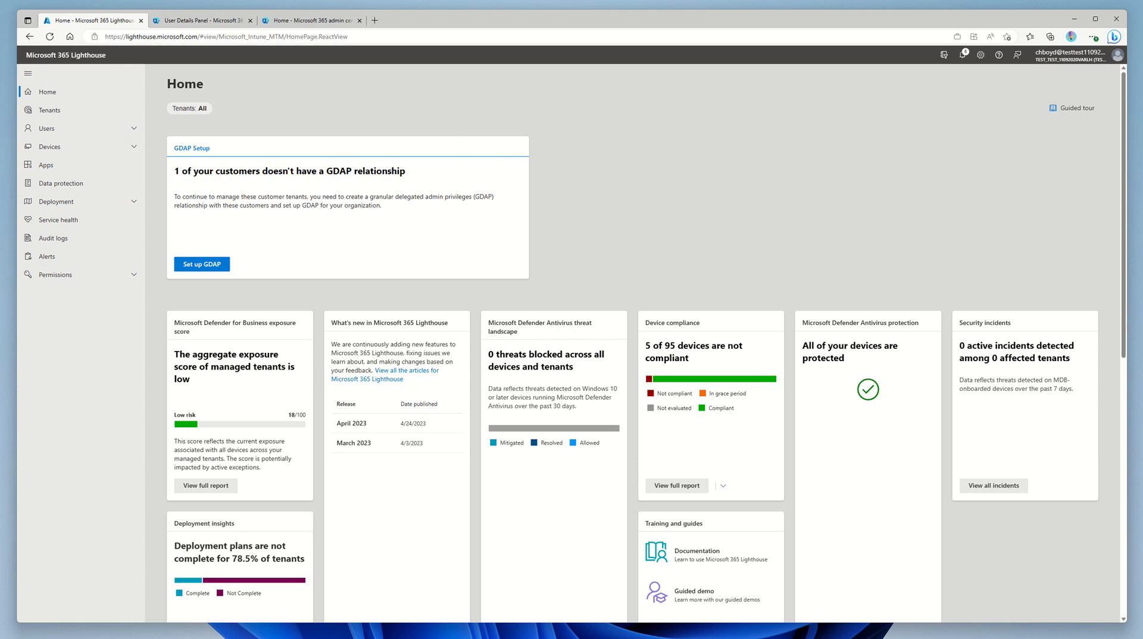
Step: Show the Tenants page listing 16 customer tenants with Active and Limited statuses
click(49, 109)
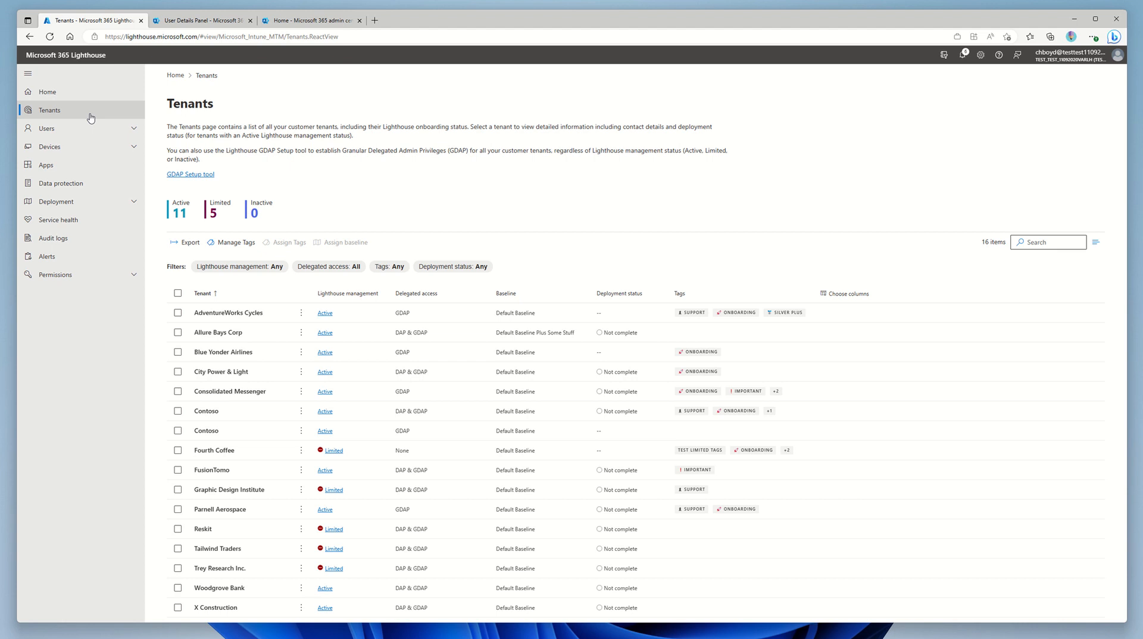
mouse_move(359, 612)
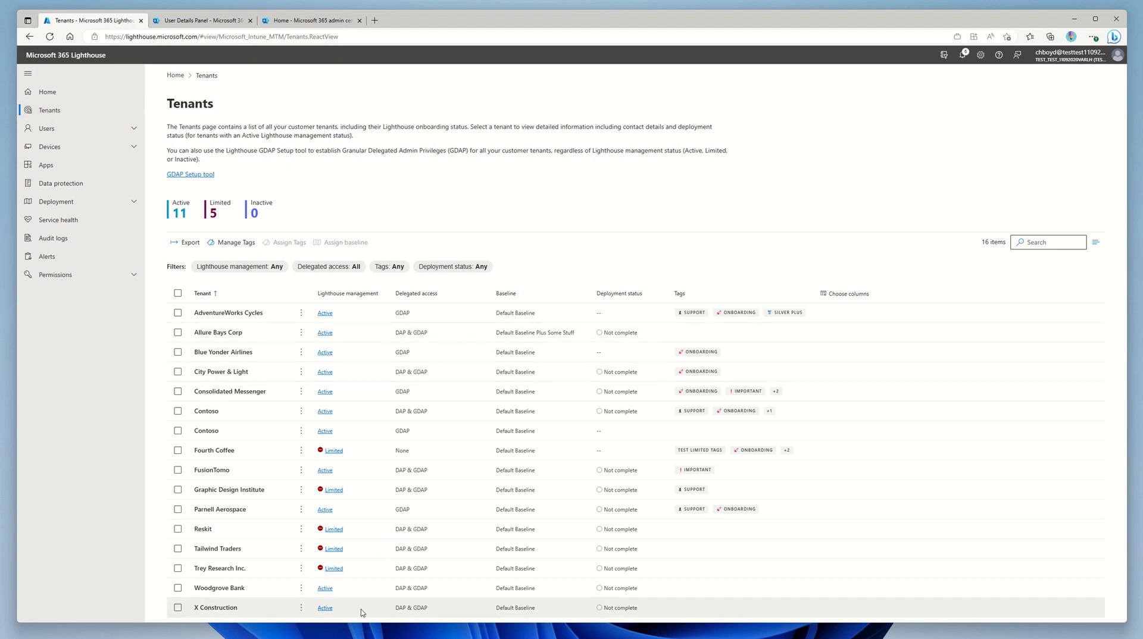
mouse_move(334, 392)
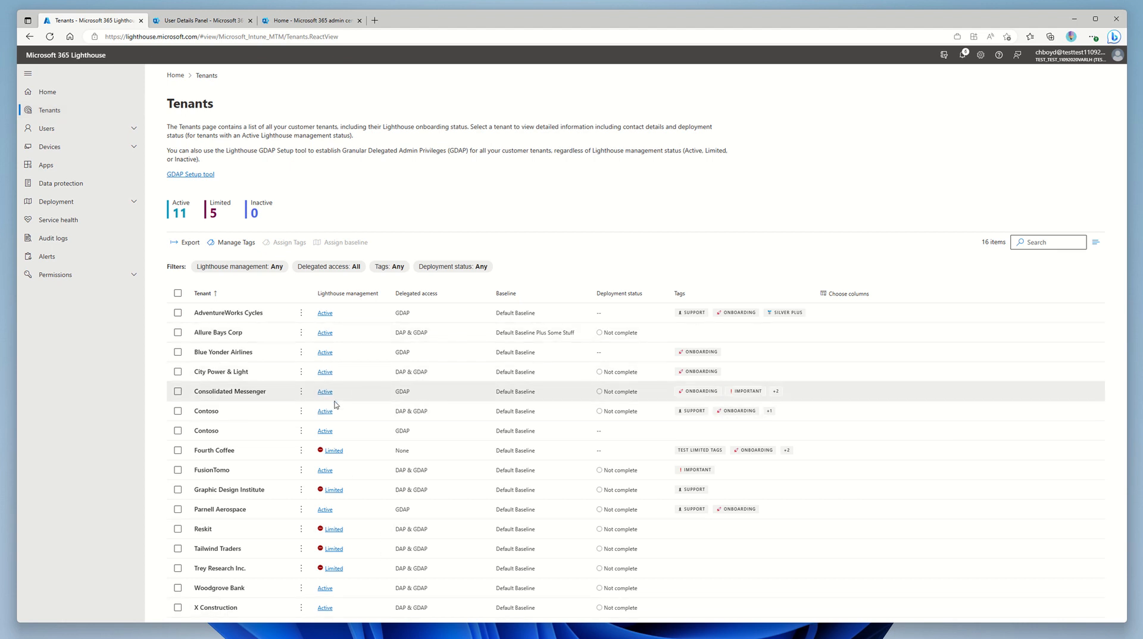
mouse_move(362, 467)
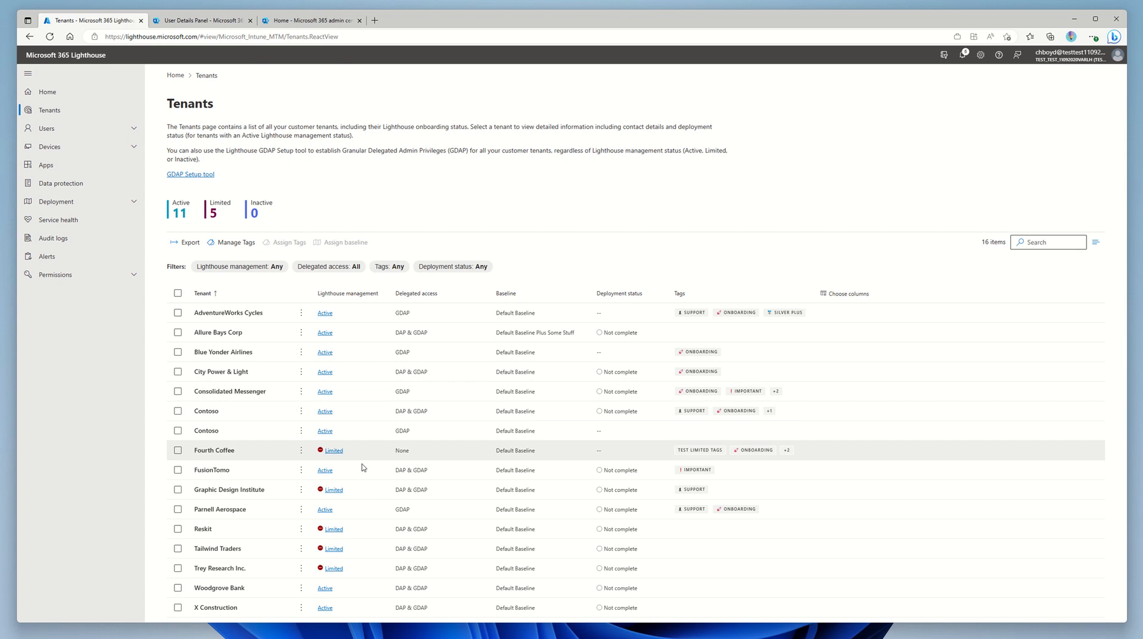
mouse_move(366, 548)
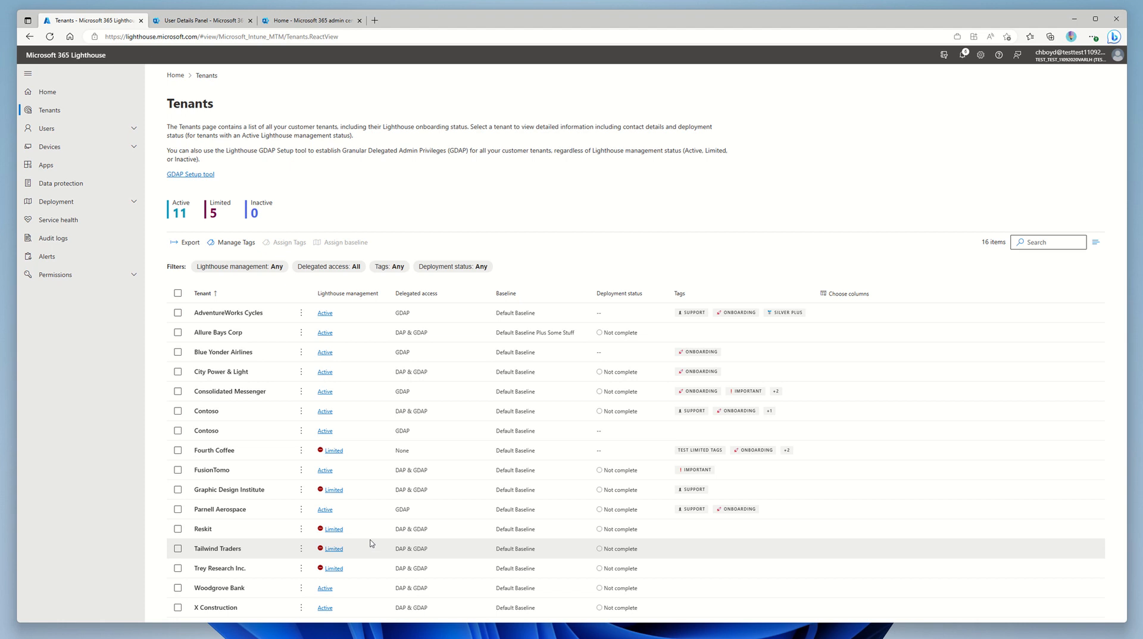
mouse_move(358, 494)
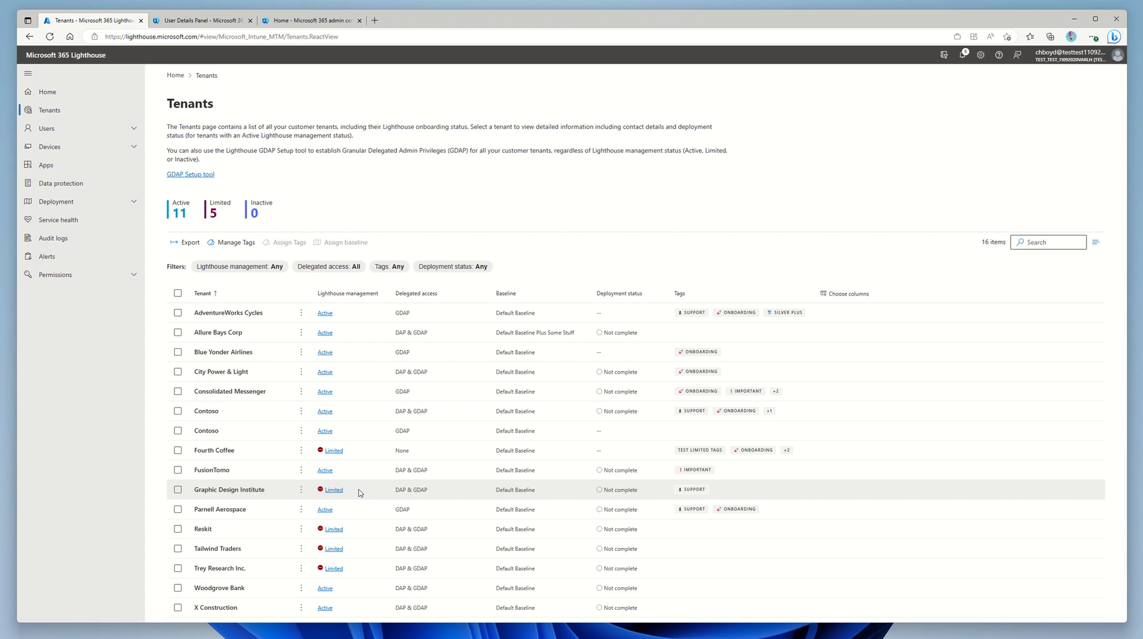
mouse_move(332, 450)
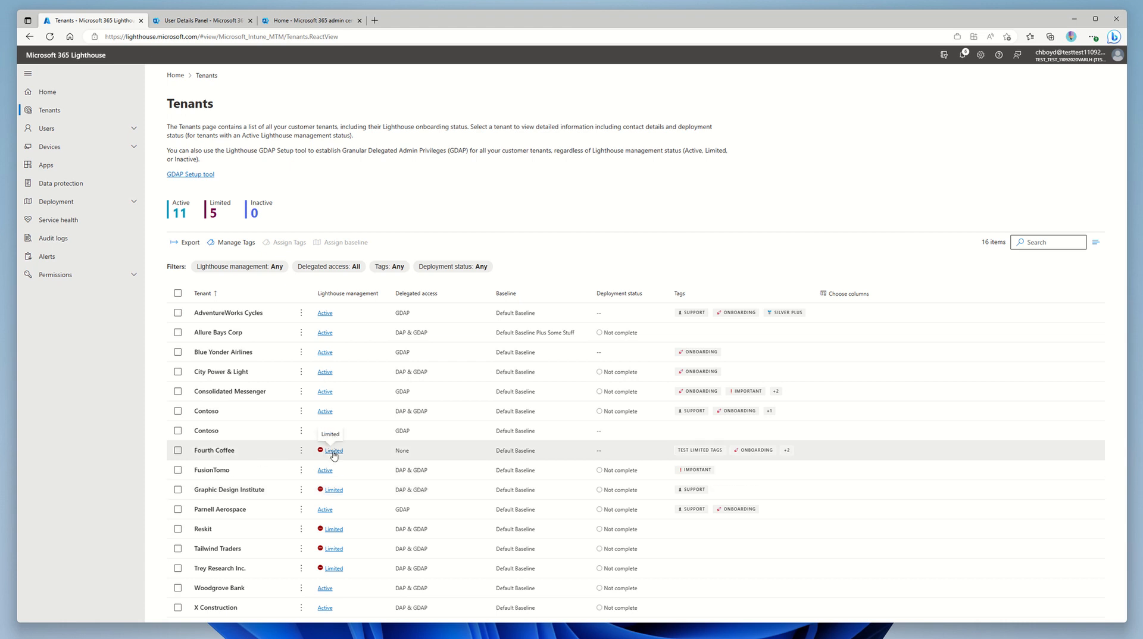
Step: Review Fourth Coffee's Limited management details, expanding the delegated access requirement
click(333, 452)
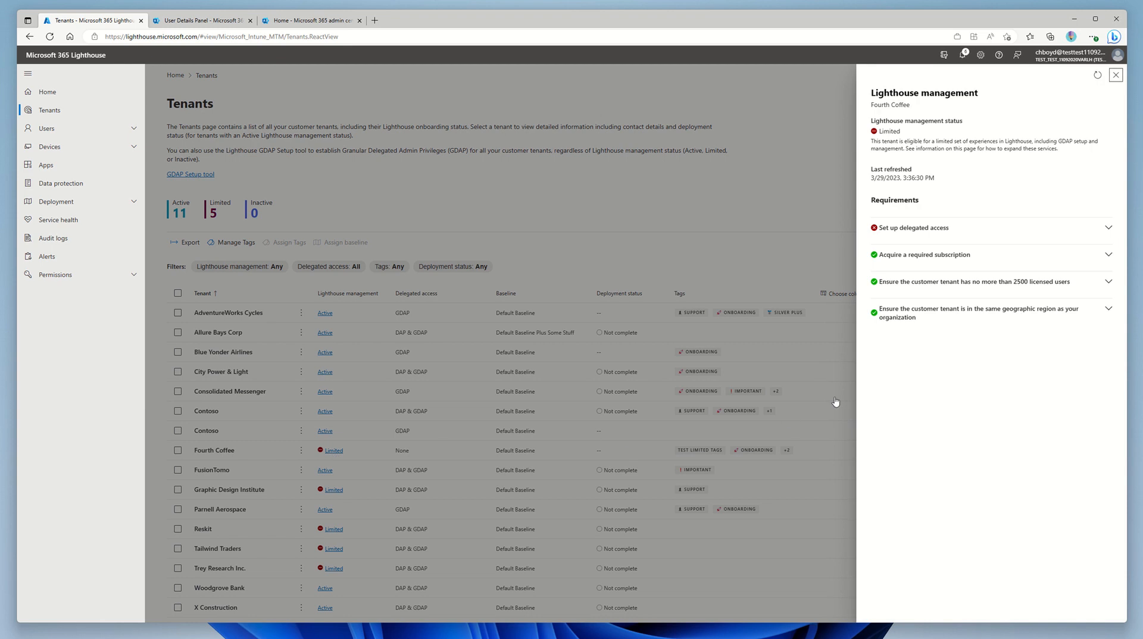
click(914, 227)
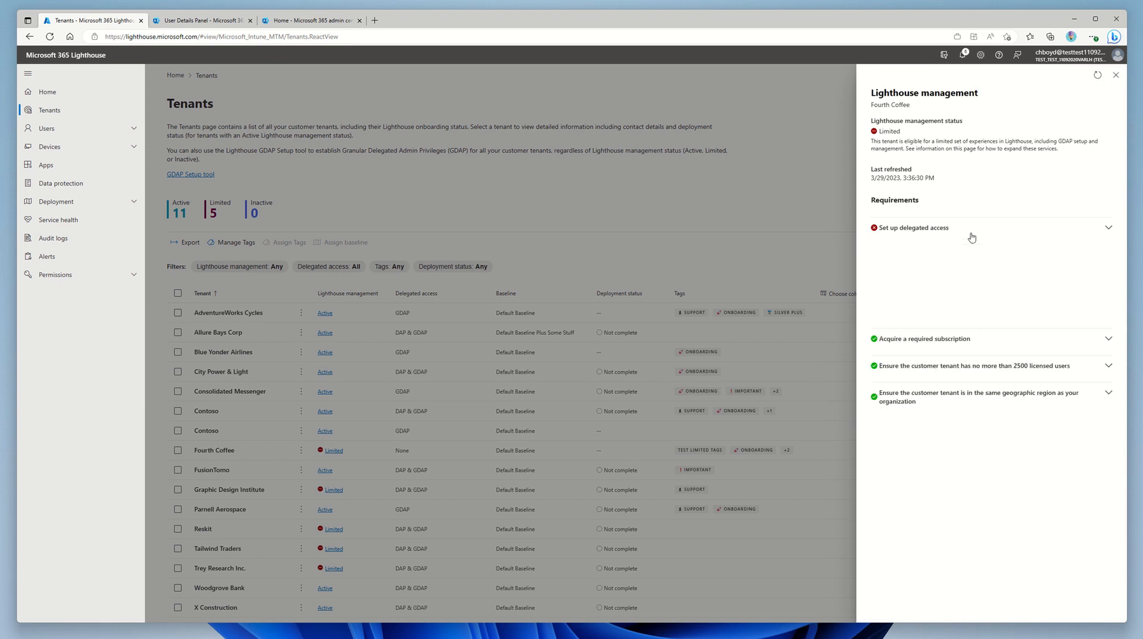
click(911, 228)
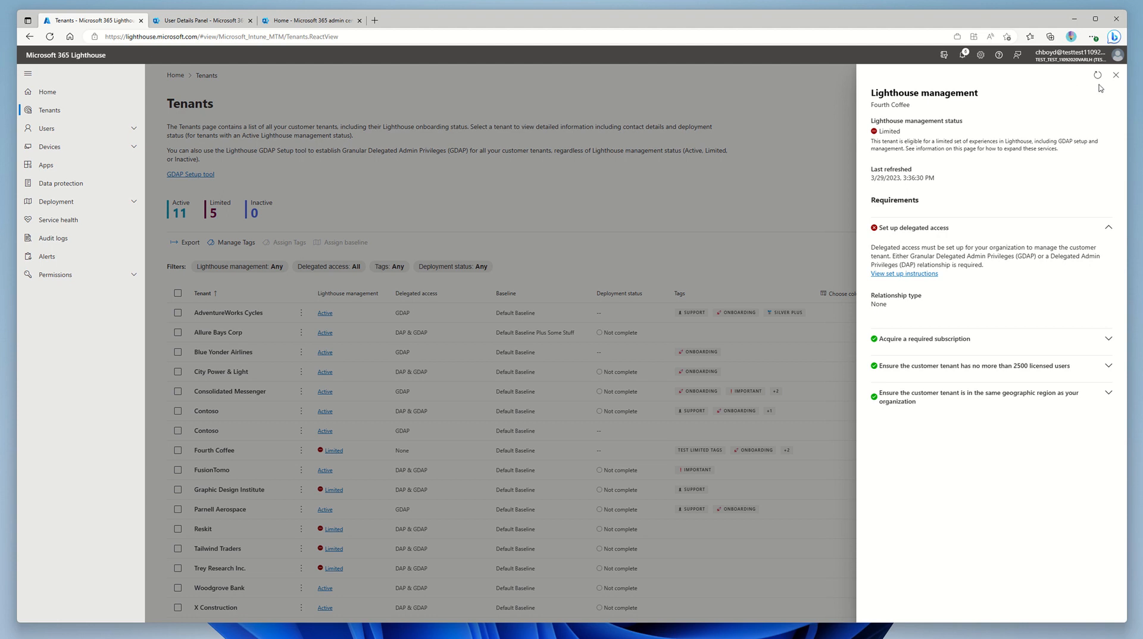
click(1115, 75)
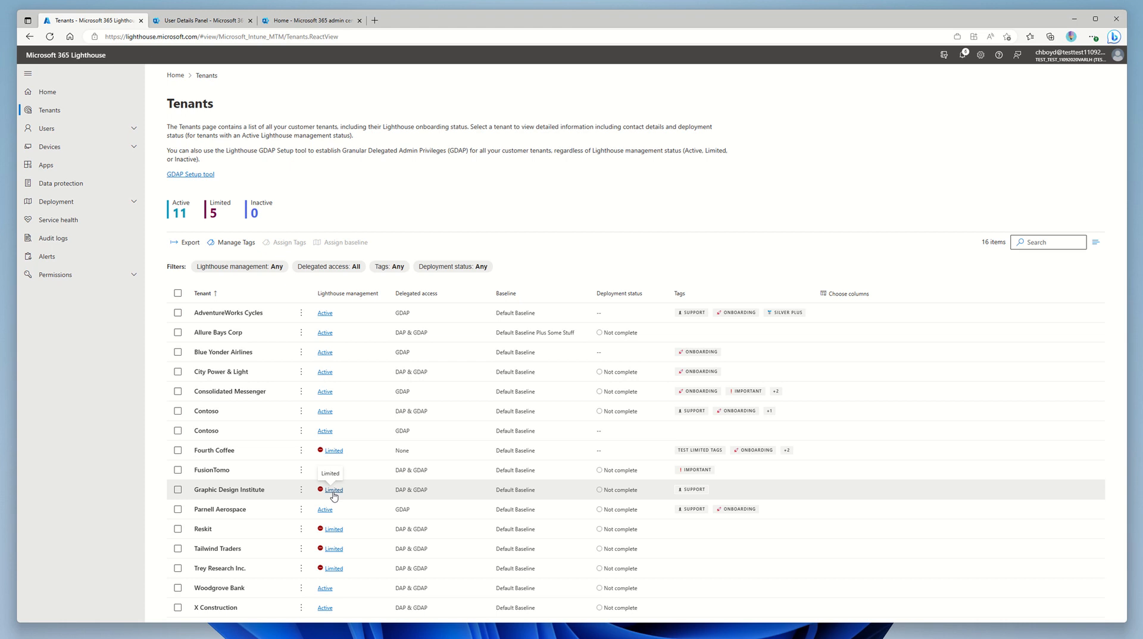
Step: Show Graphic Design Institute's Limited details with the required subscription unmet
click(332, 489)
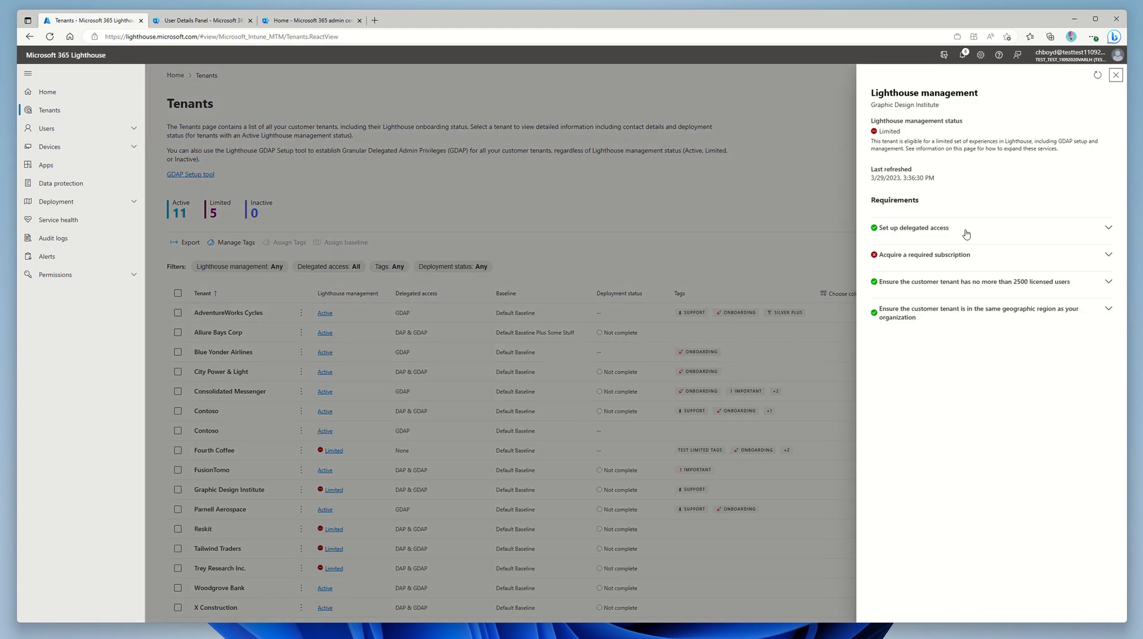